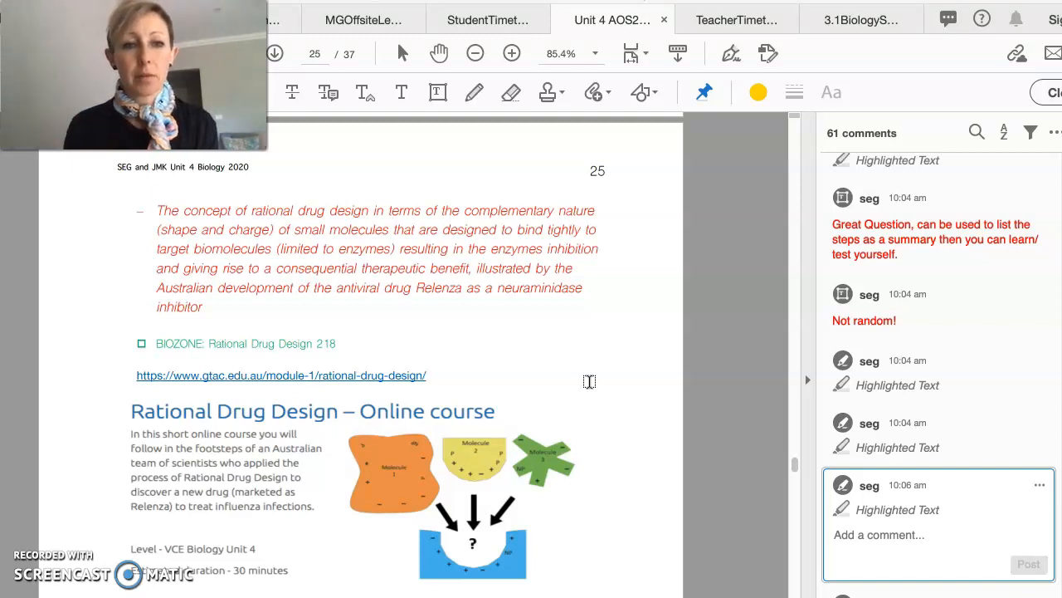
# - Scroll page 25 down to the Rational Drug Design – Online course heading and first panels
pyautogui.scroll(-3)
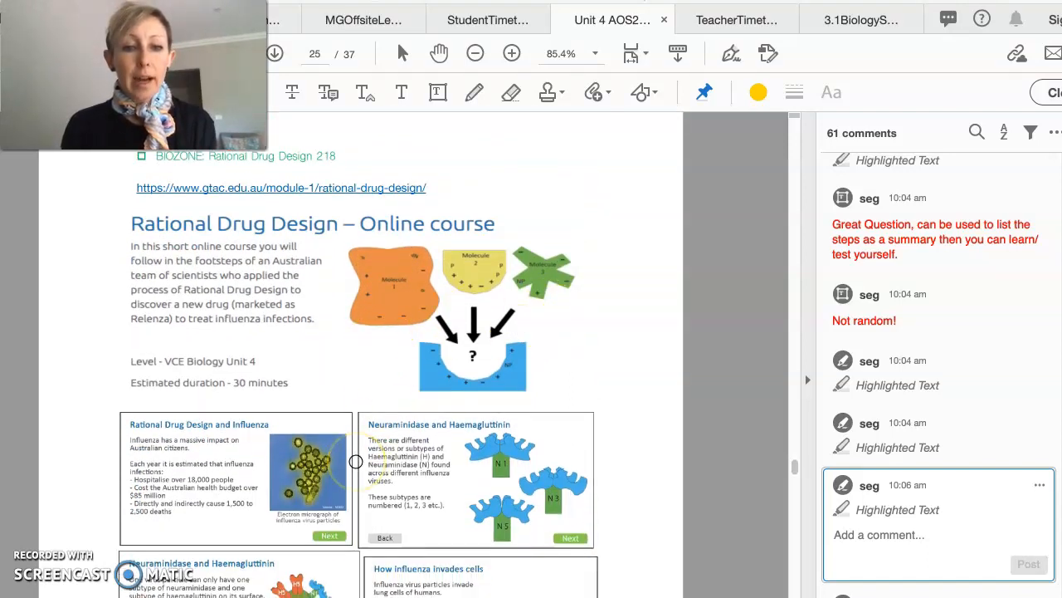
pyautogui.scroll(-3)
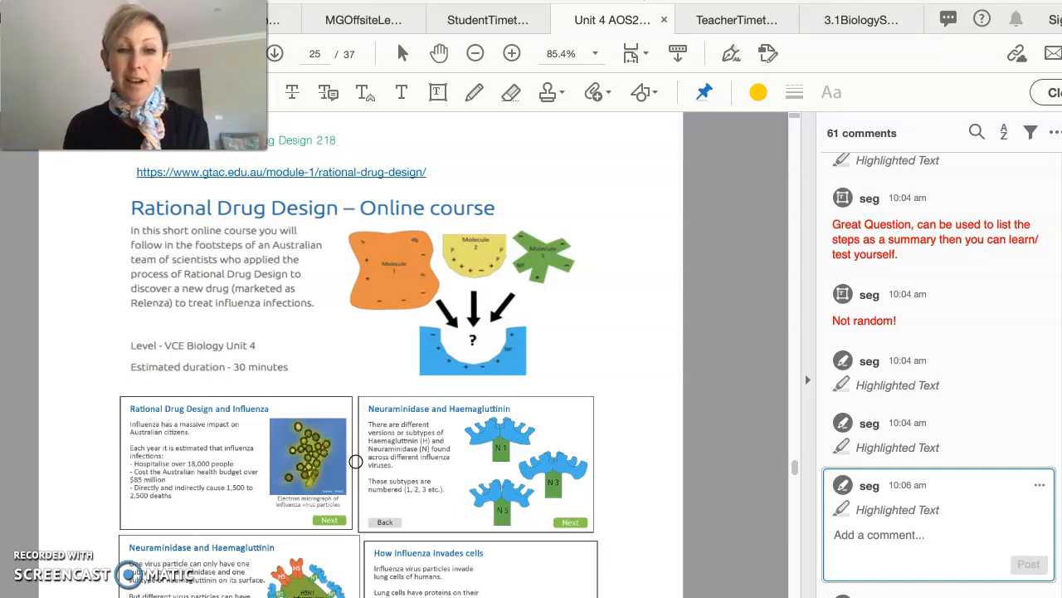
# - Scroll to the four panels on neuraminidase, haemagglutinin and how influenza invades cells
pyautogui.scroll(-3)
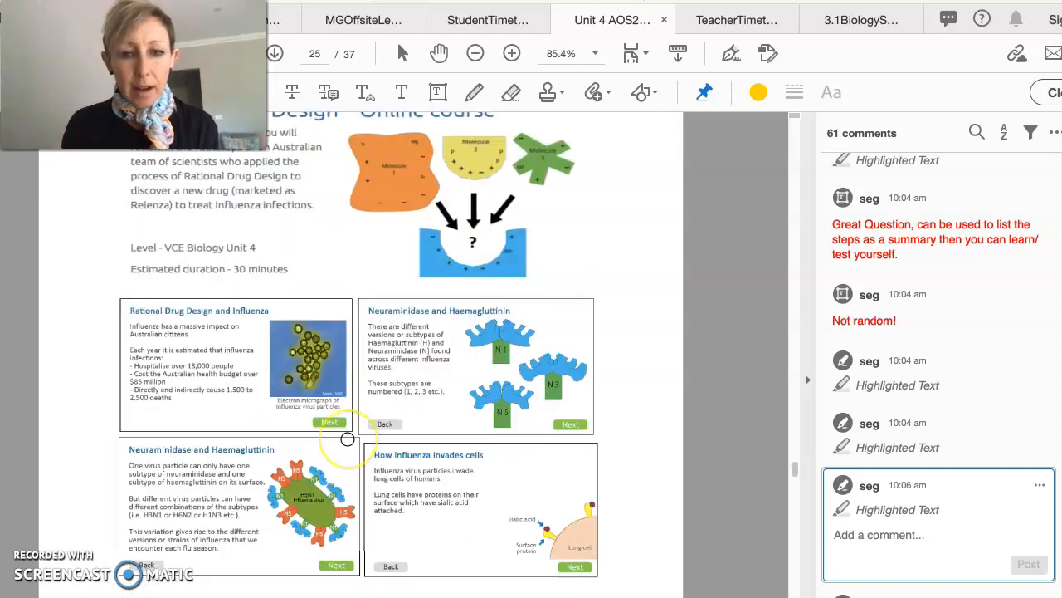
pyautogui.scroll(-3)
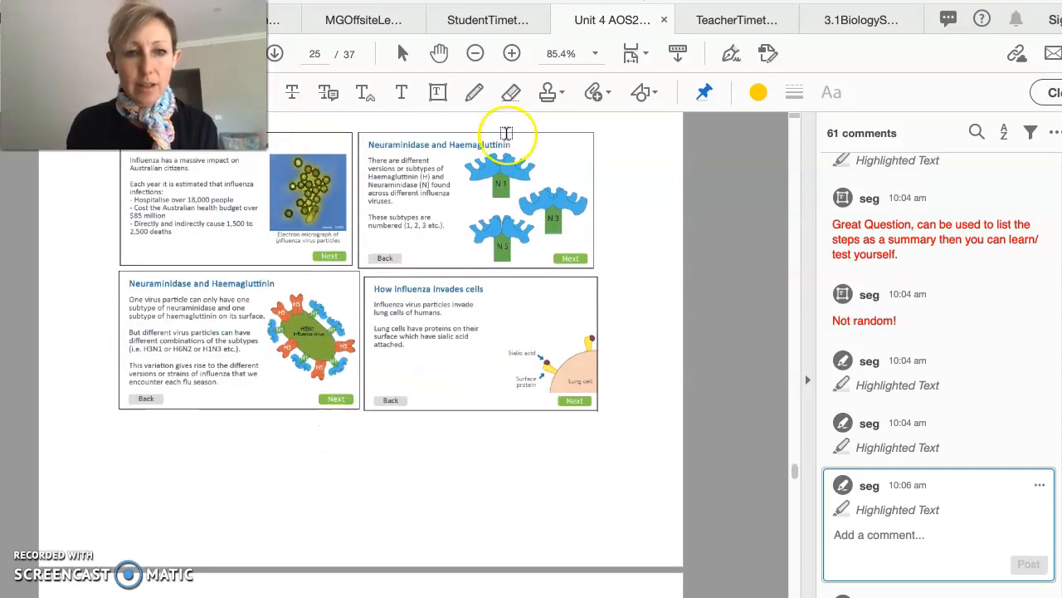
pyautogui.moveTo(312, 382)
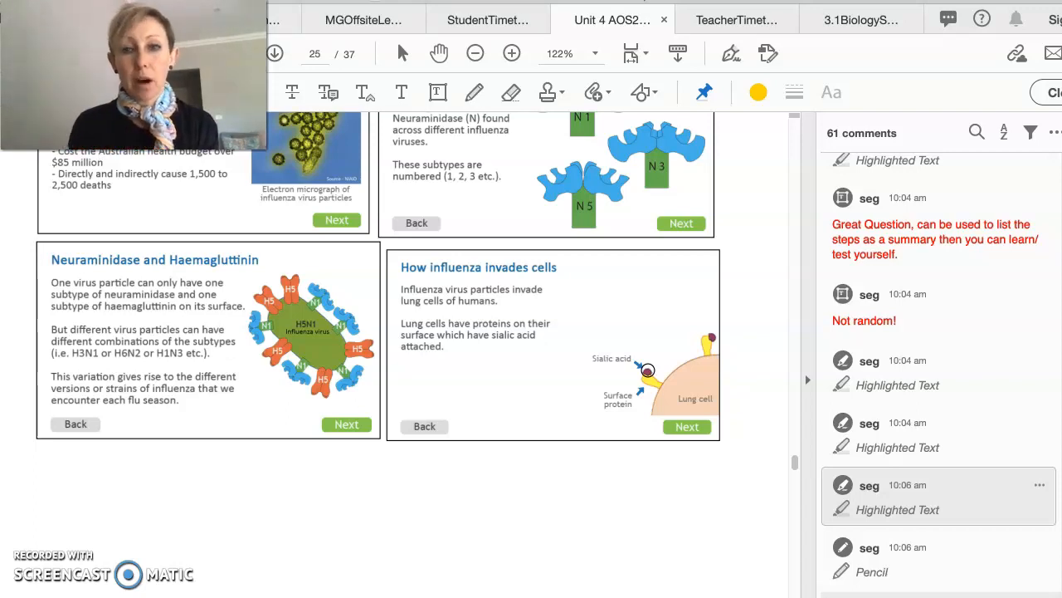
# - Scroll onto page 26 past the sialic acid and immune response panels
pyautogui.scroll(-3)
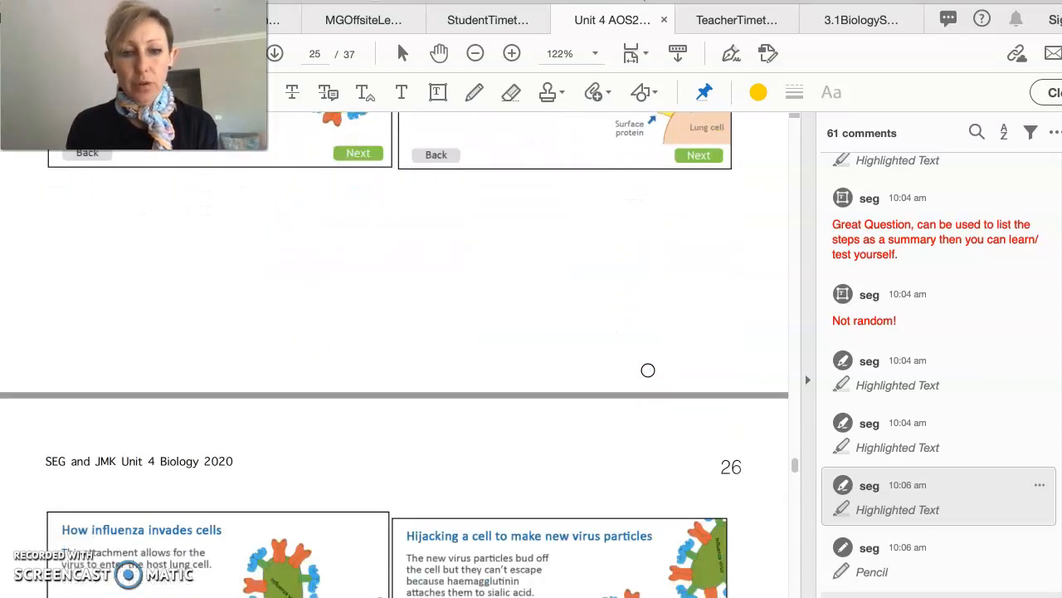
pyautogui.scroll(-3)
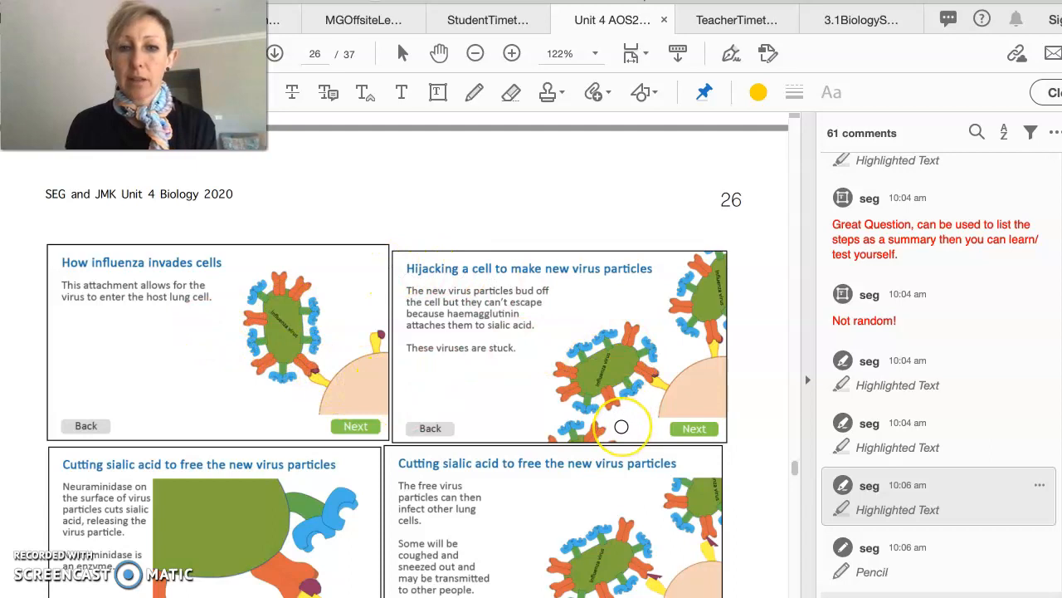
pyautogui.scroll(-3)
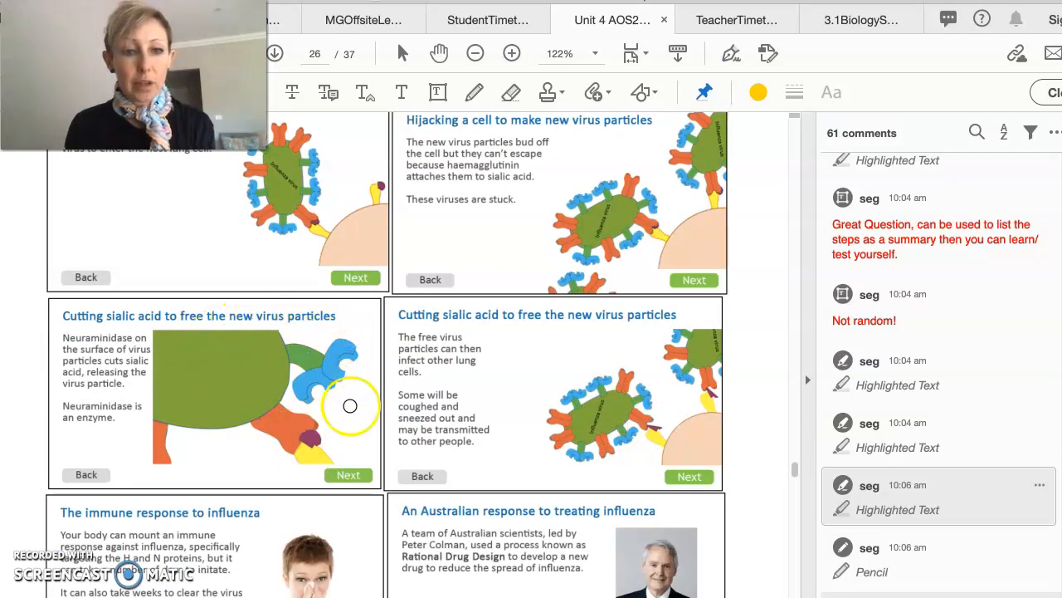
pyautogui.moveTo(312, 465)
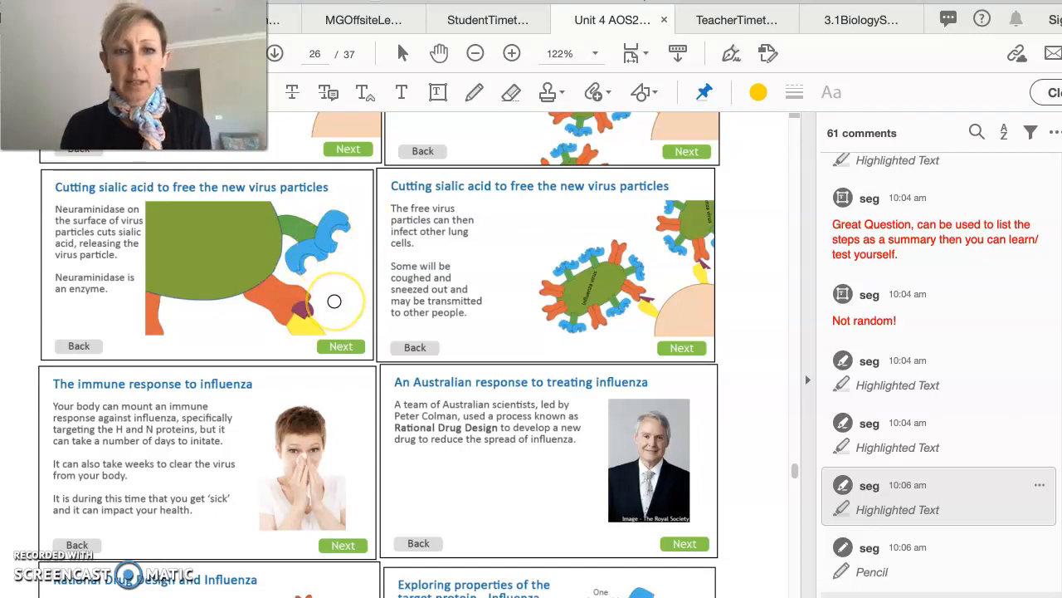
# - Continue down to the 'Identifying the difference between subtypes' neuraminidase panels
pyautogui.scroll(-3)
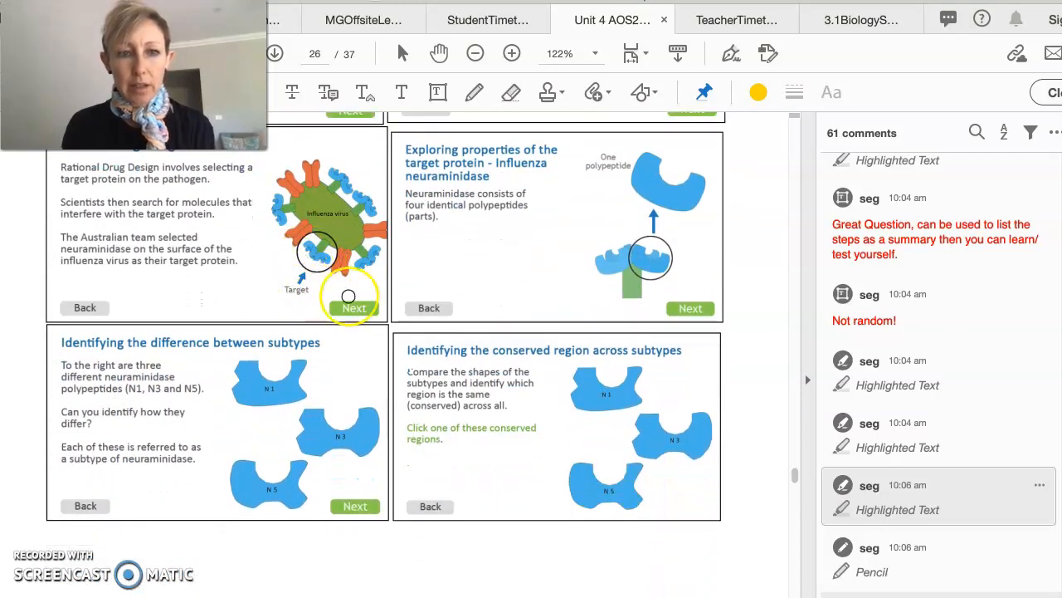
pyautogui.scroll(-3)
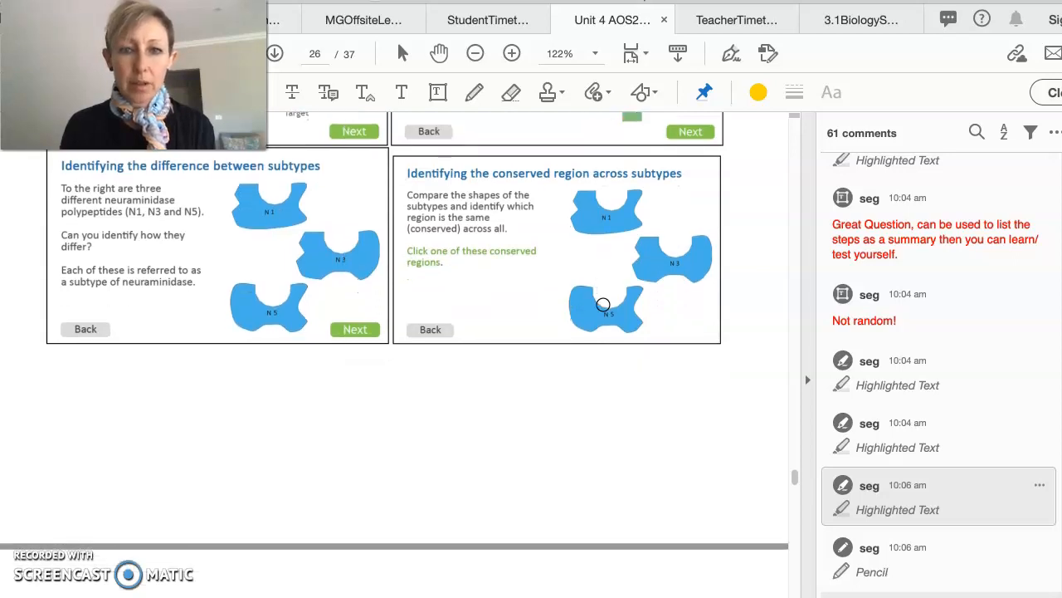
# - Scroll down page 27 through the inhibitor slides toward the active-site diagram
pyautogui.scroll(-3)
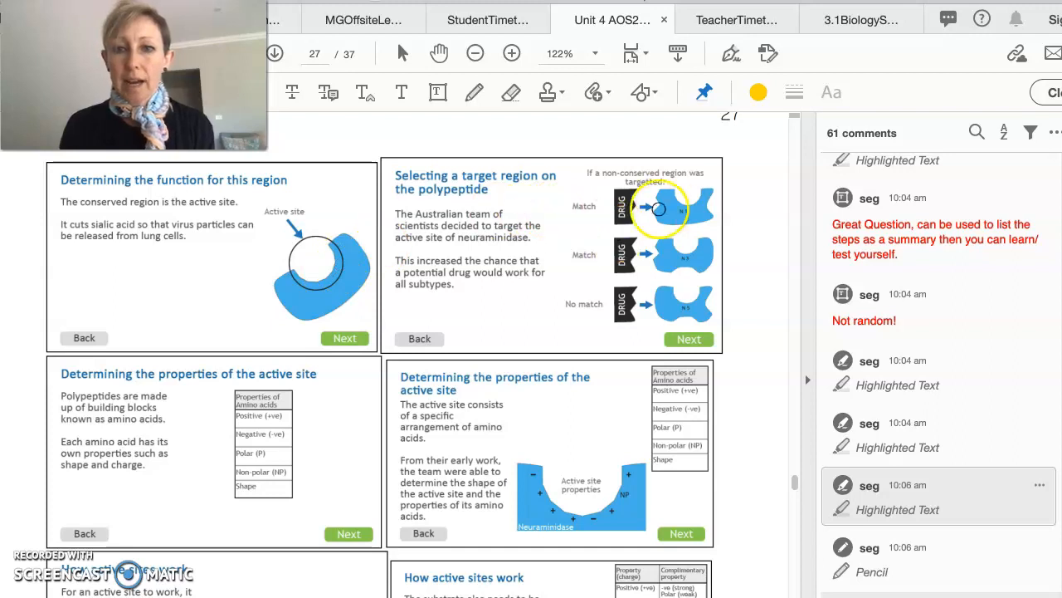
pyautogui.scroll(-3)
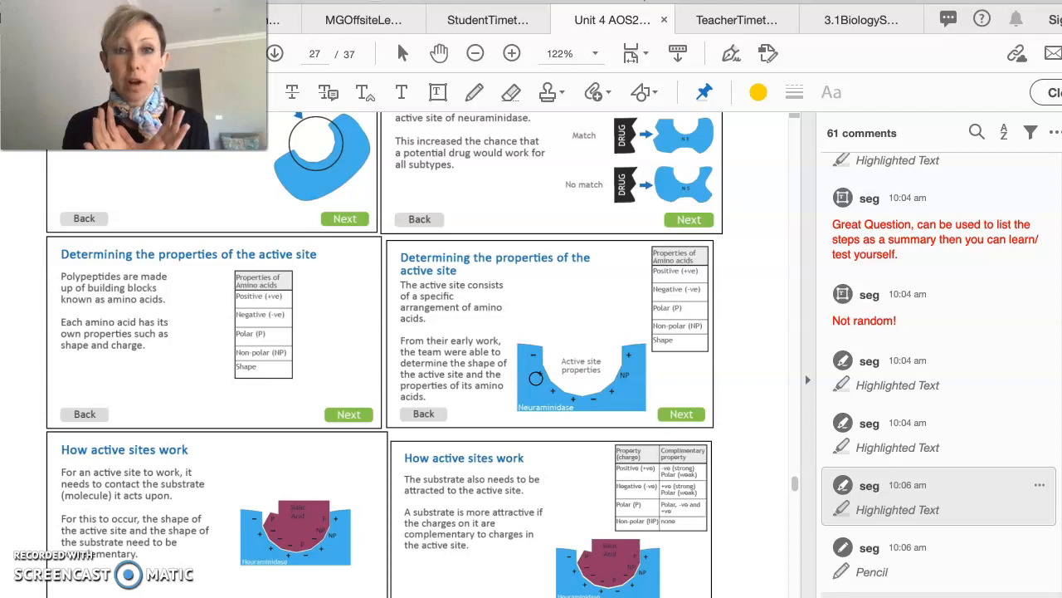
pyautogui.scroll(-3)
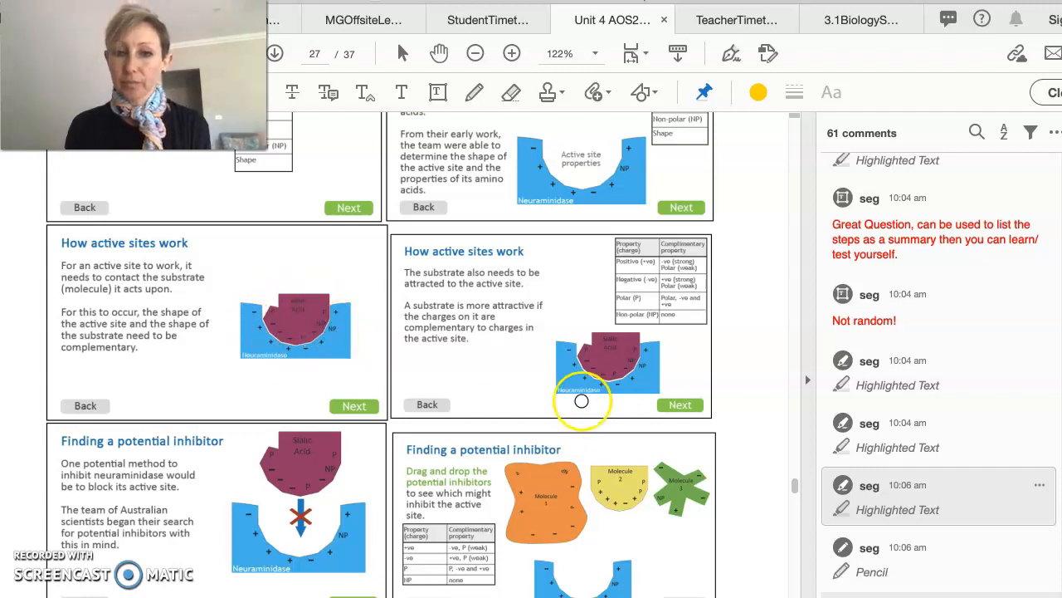
pyautogui.scroll(-3)
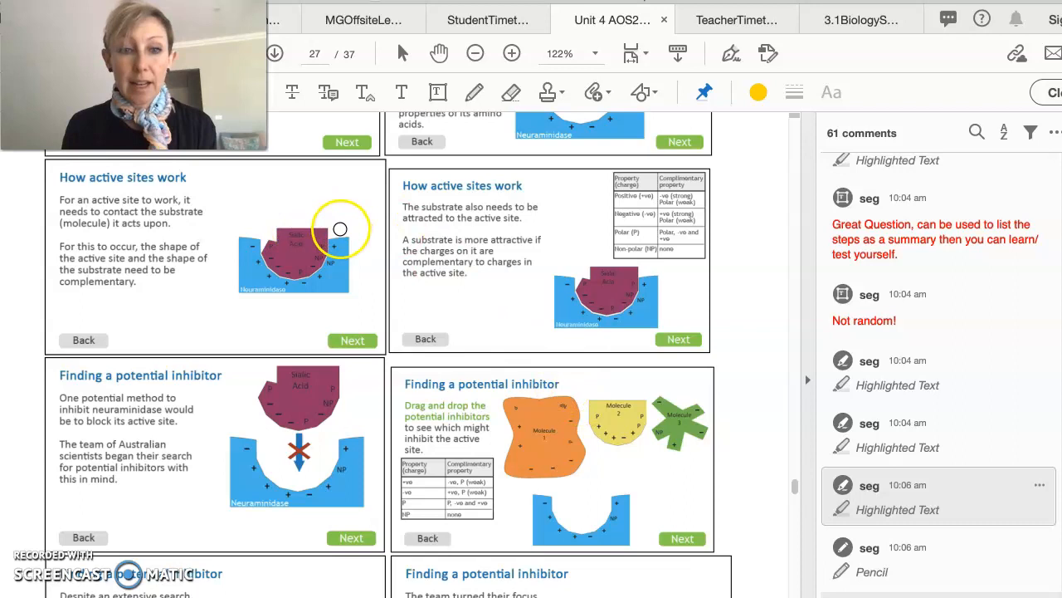
pyautogui.moveTo(274, 267)
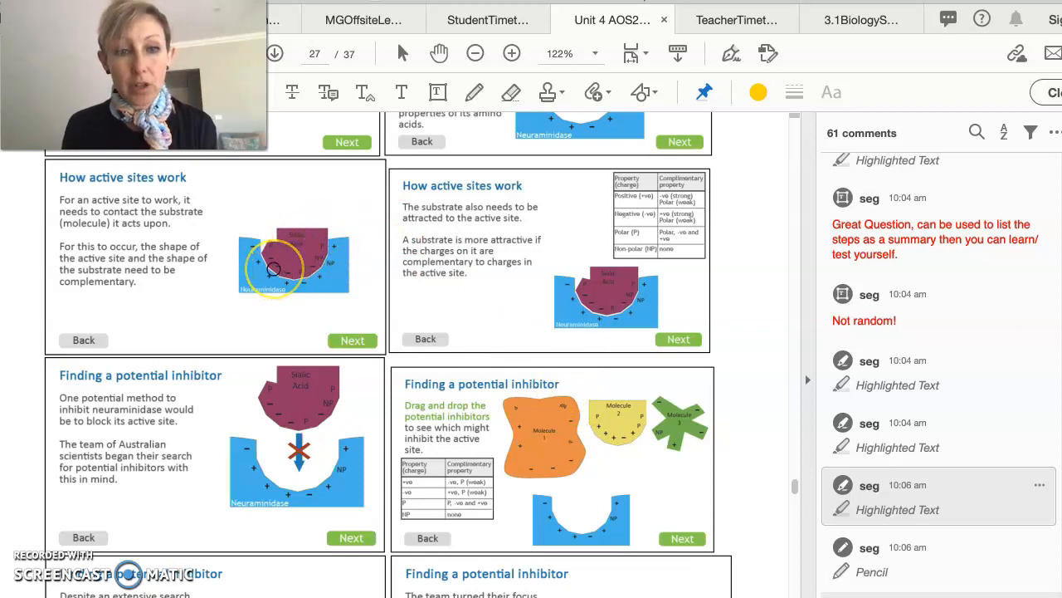
# - Zoom in on the active-site diagram and reach the 'Despite an extensive search' and sialic acid slides
pyautogui.click(511, 53)
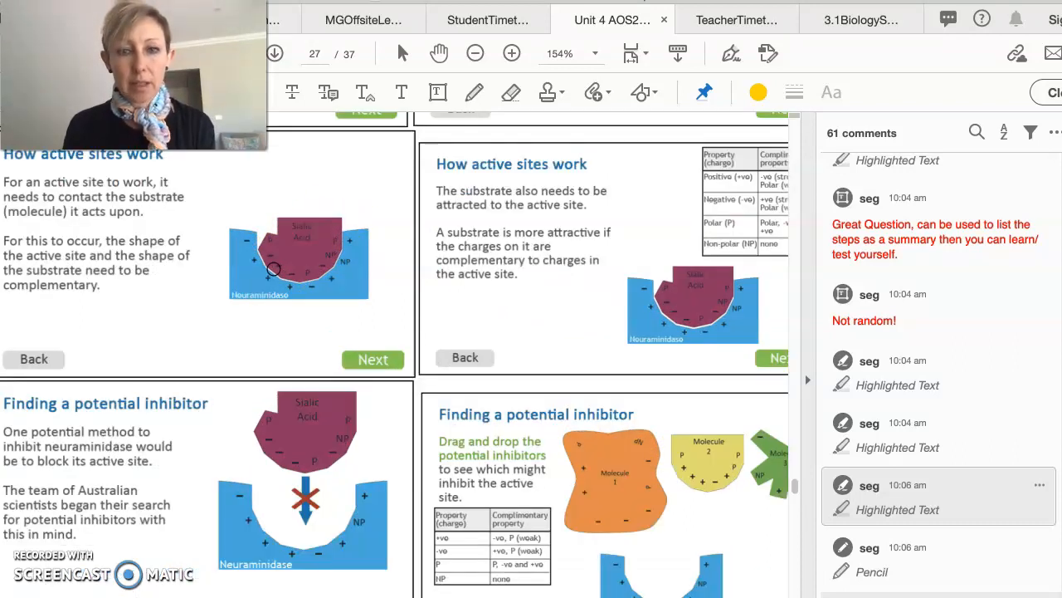
pyautogui.scroll(-3)
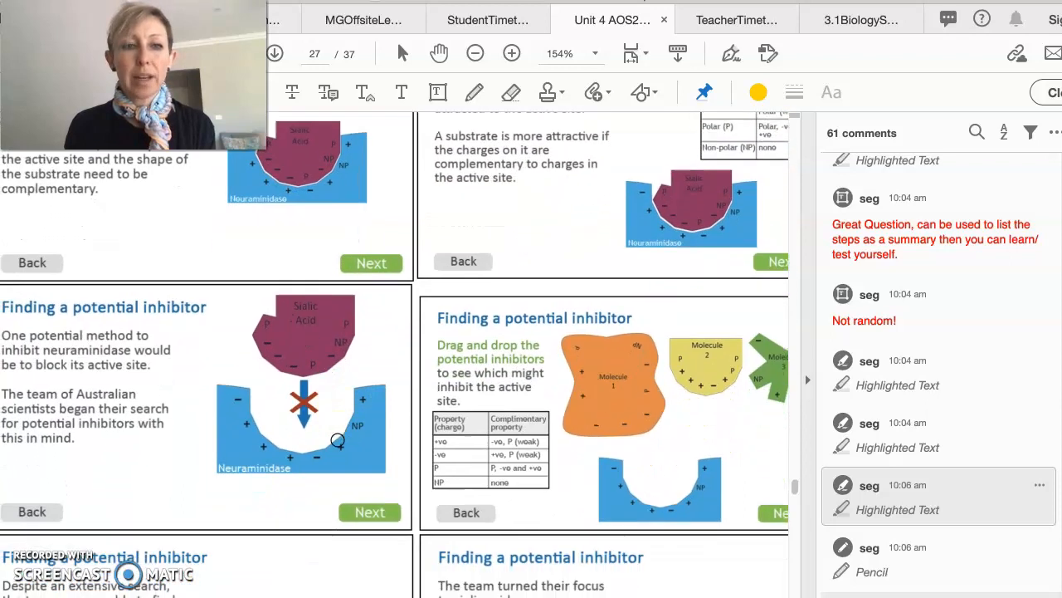
pyautogui.scroll(-3)
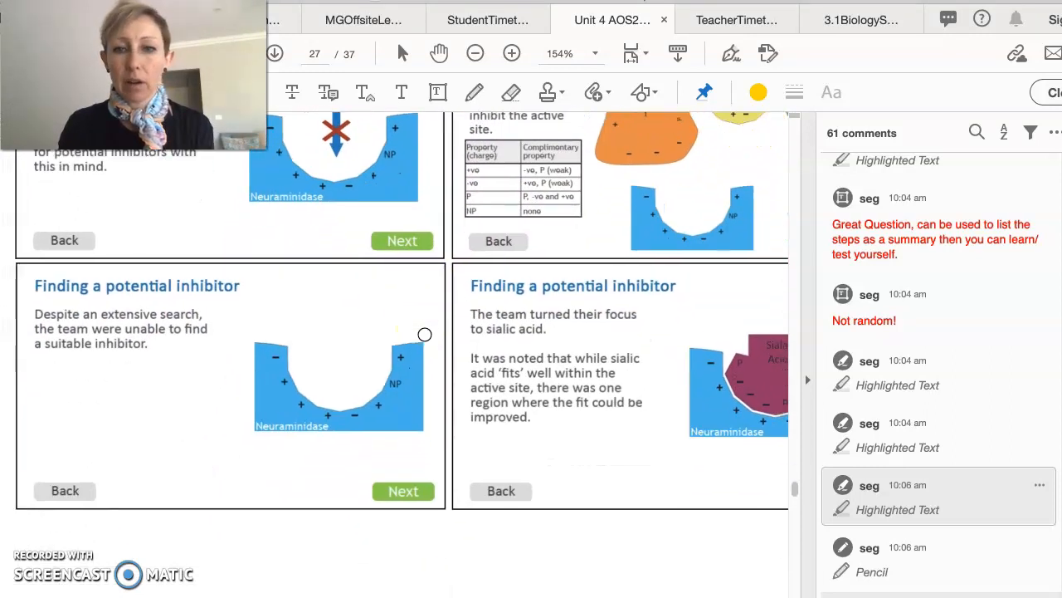
pyautogui.scroll(-3)
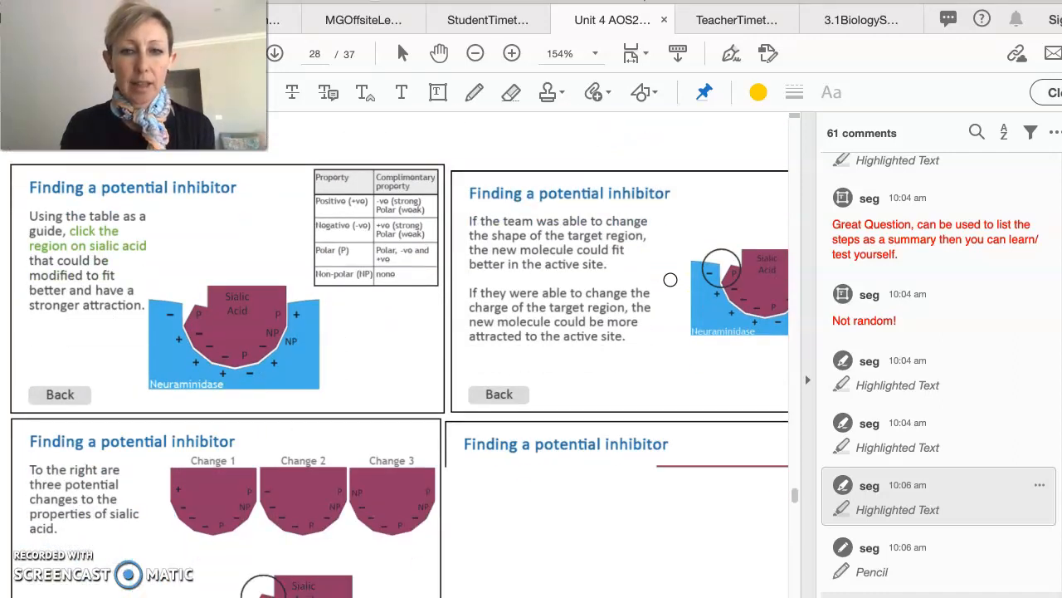
# - Scroll down page 28 past the Zanamivir and Relenza slides
pyautogui.scroll(-3)
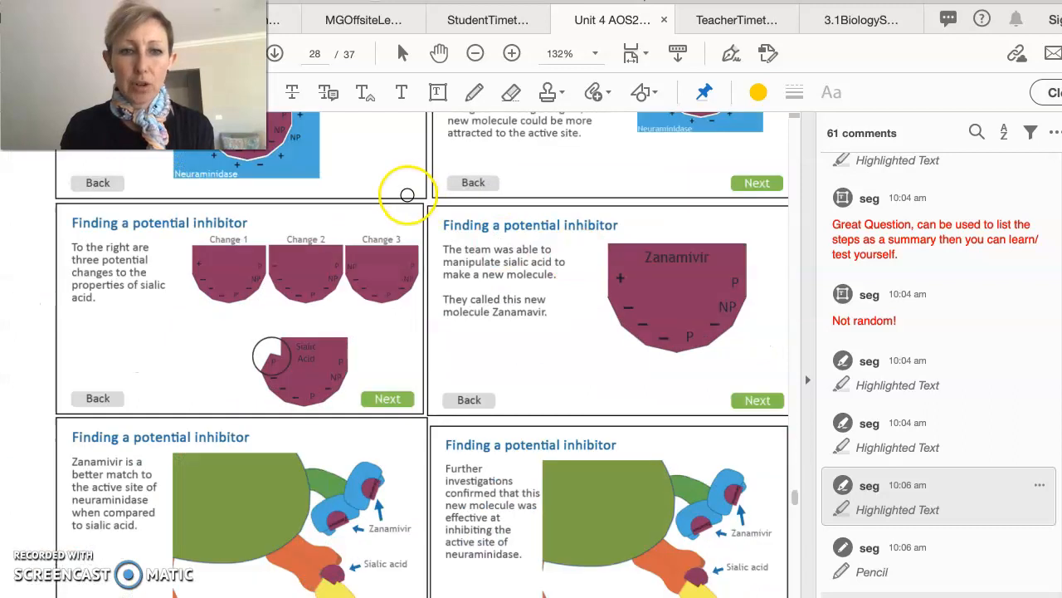
pyautogui.scroll(-3)
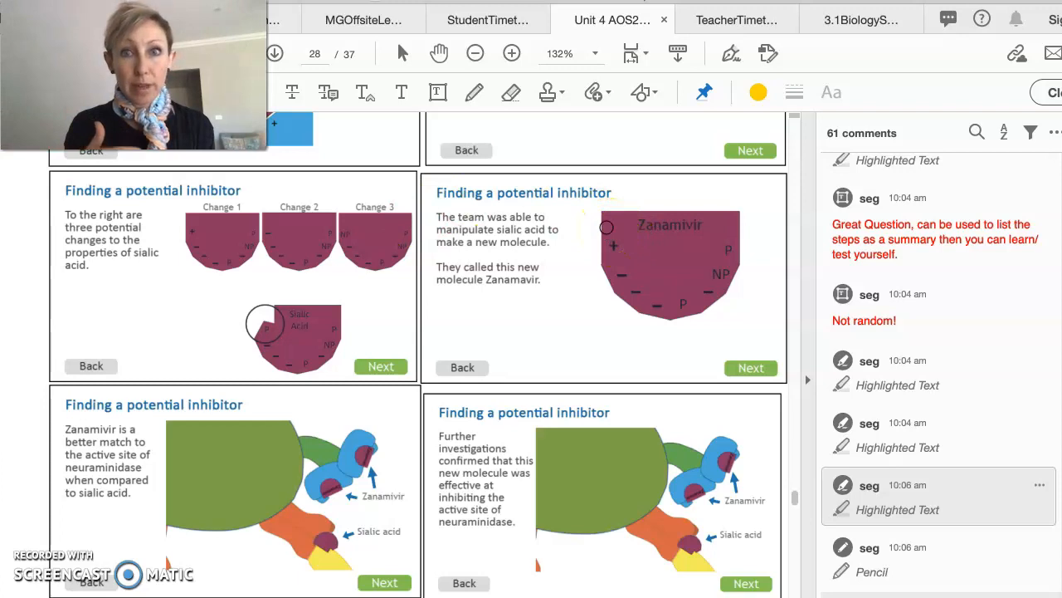
pyautogui.scroll(-3)
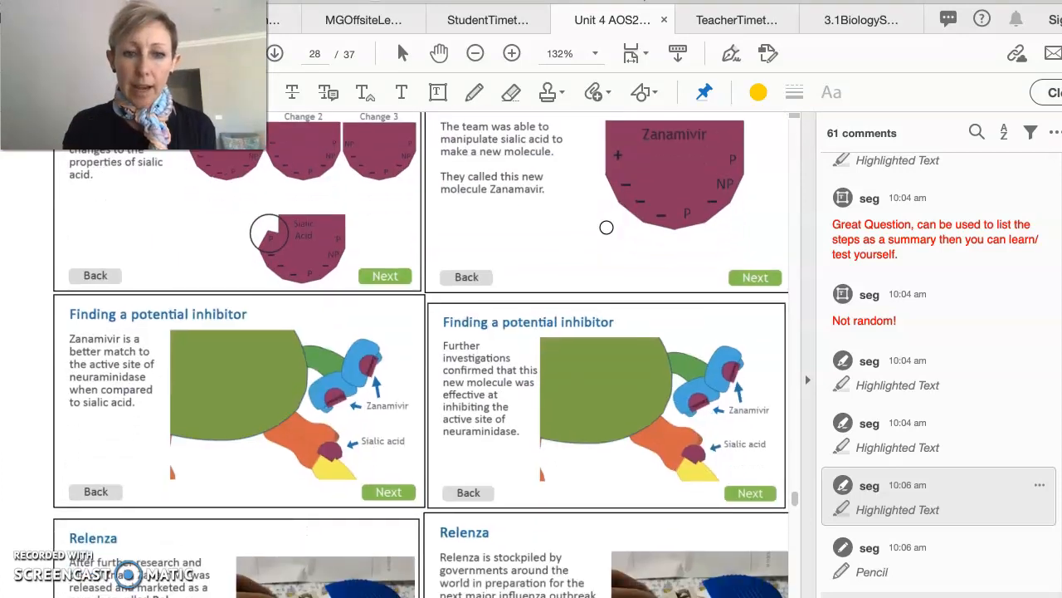
# - Continue to page 29 showing Question #1 and Question #2 with highlighted answers
pyautogui.scroll(-3)
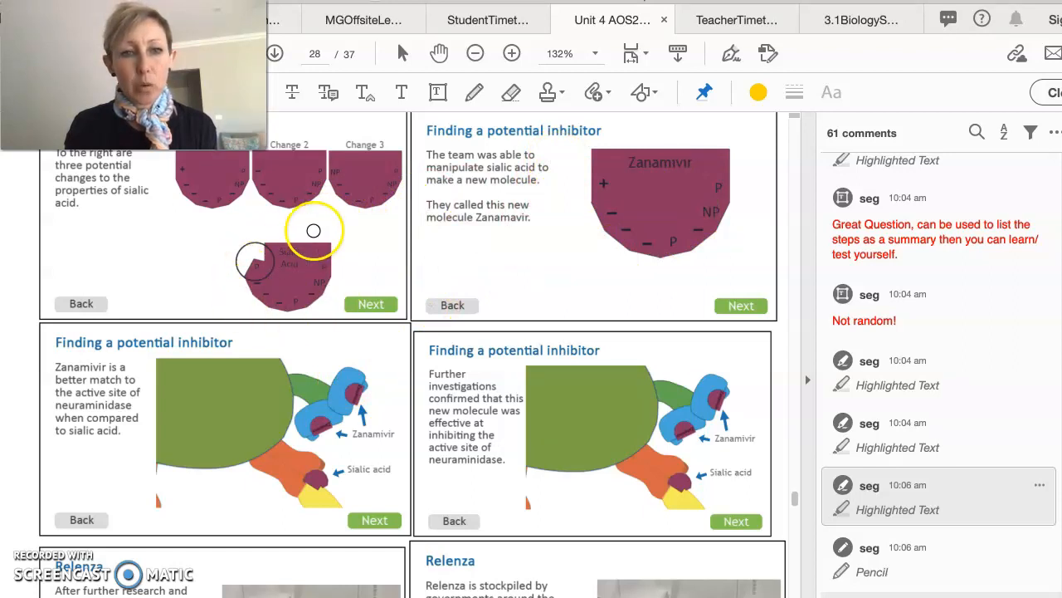
pyautogui.scroll(-3)
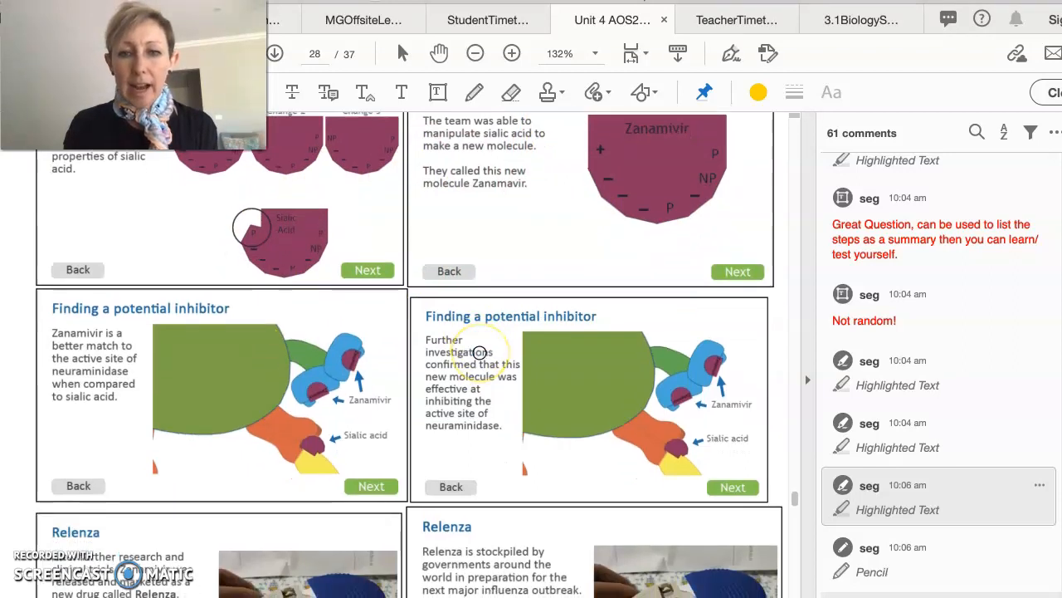
pyautogui.scroll(-3)
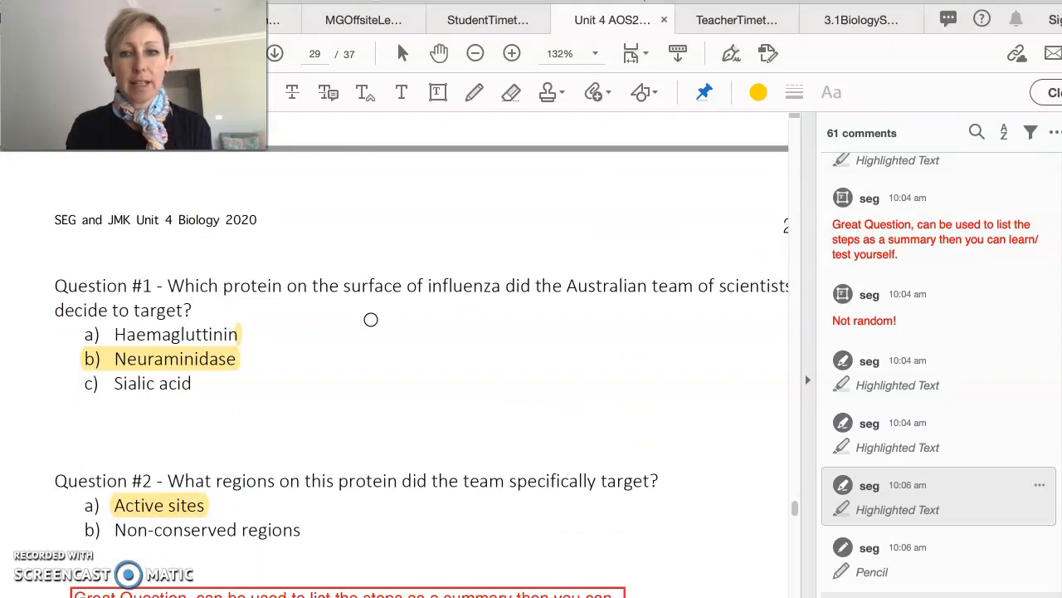
pyautogui.moveTo(370, 319)
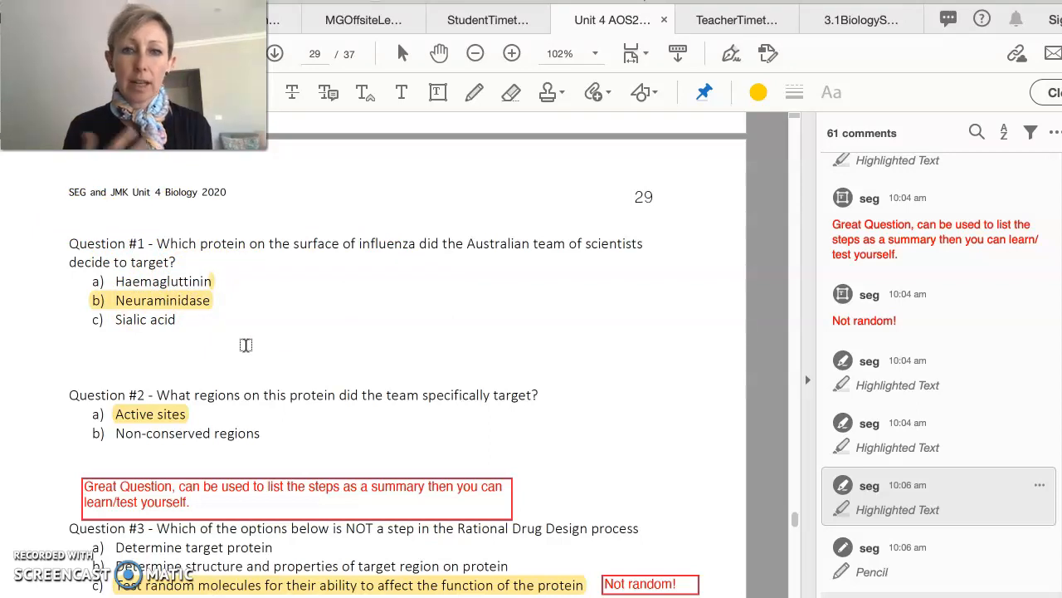
# - Scroll page 29 down to Question #3 and Question #4 with highlighted options and red notes
pyautogui.scroll(-3)
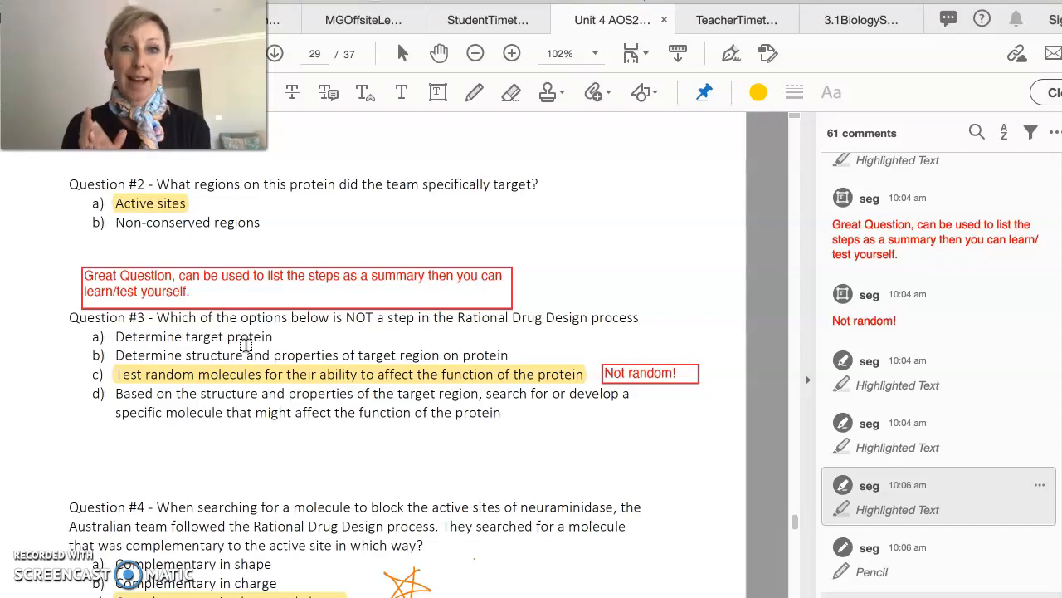
pyautogui.scroll(-3)
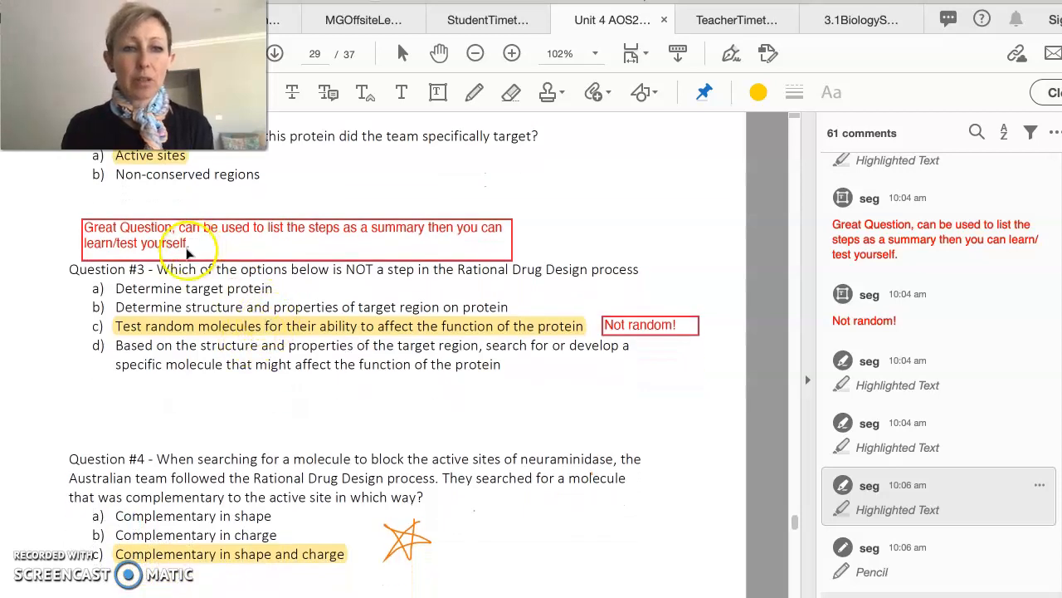
pyautogui.moveTo(407, 290)
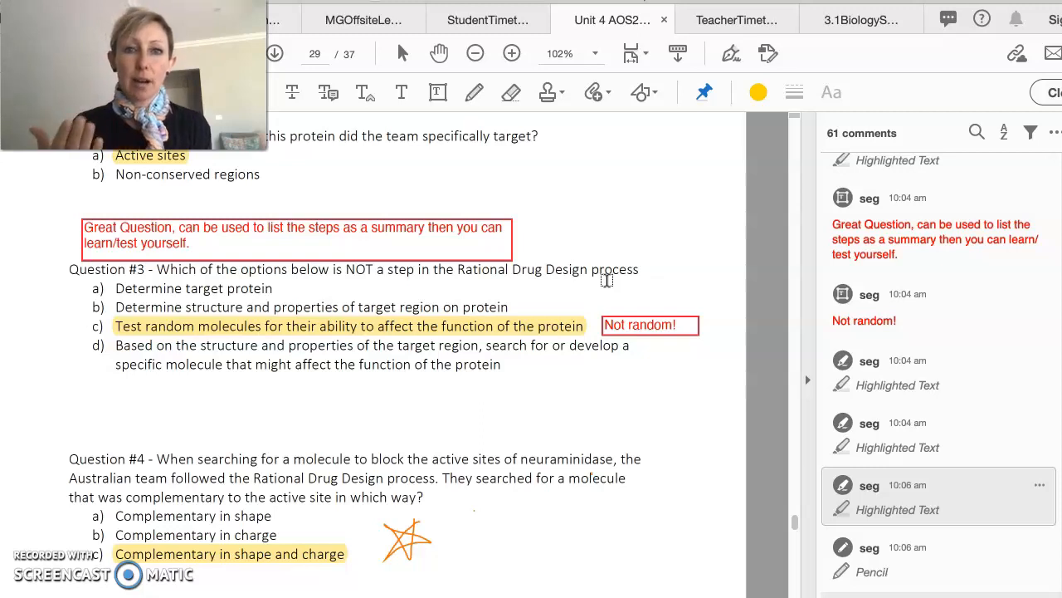
# - Scroll past Question #5 on Zanamivir to page 30 with VCCA 2006 Exam 1, Question 3
pyautogui.scroll(-3)
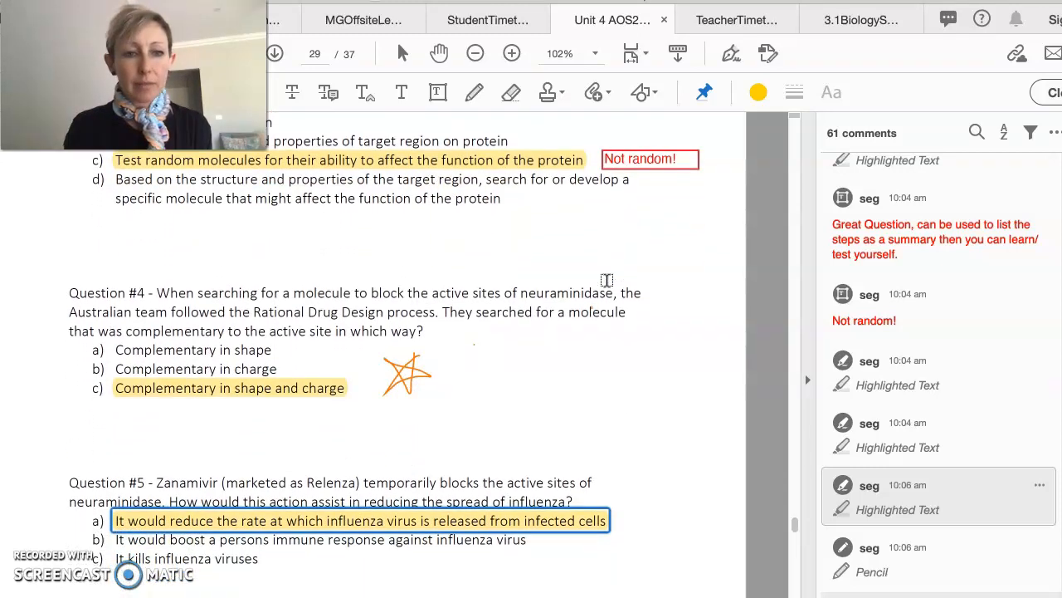
pyautogui.scroll(-3)
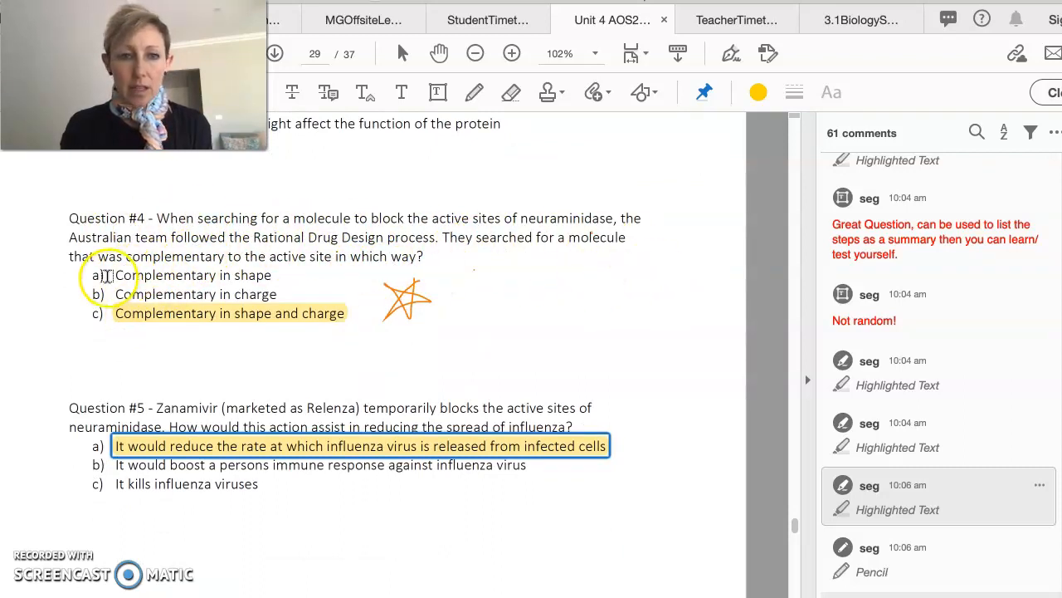
pyautogui.moveTo(307, 266)
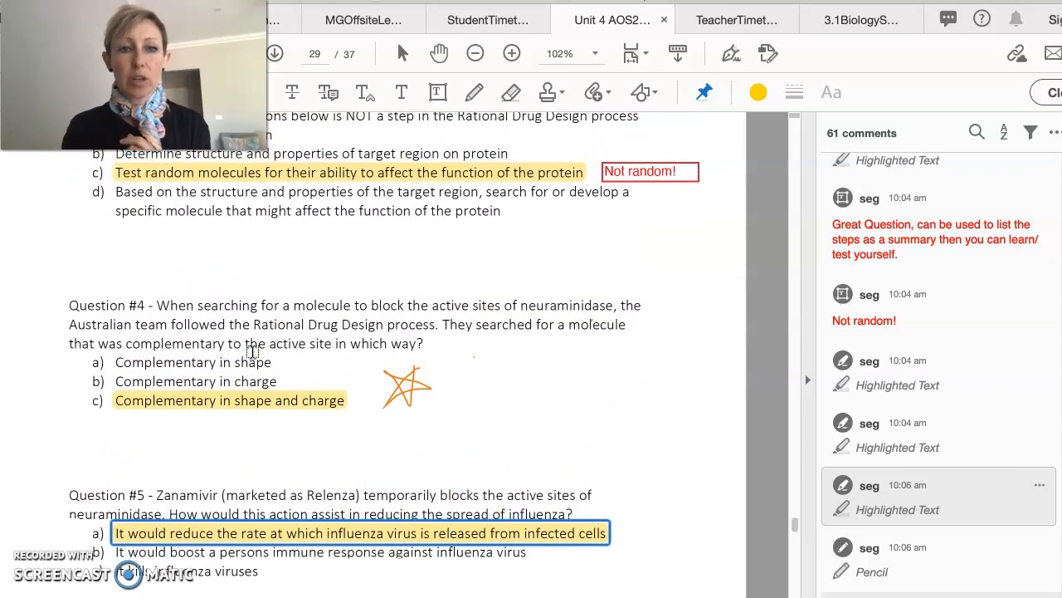
pyautogui.scroll(-3)
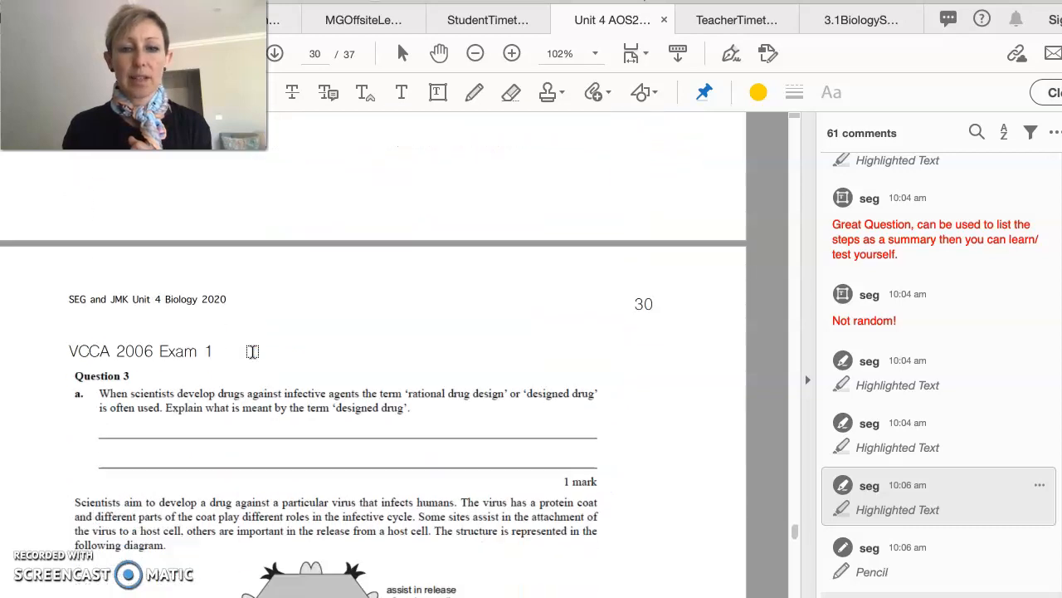